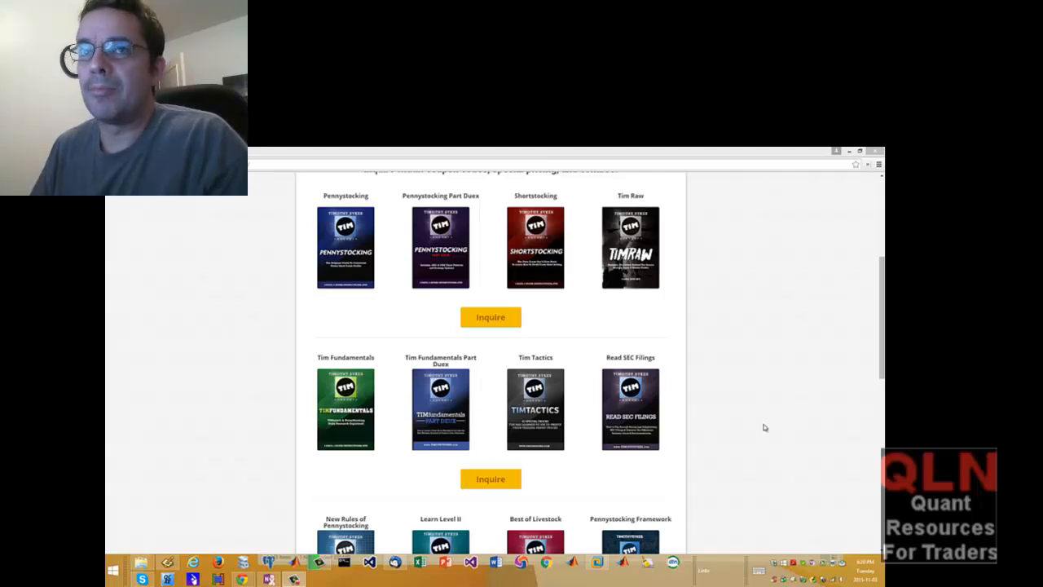
mouse_move(254, 432)
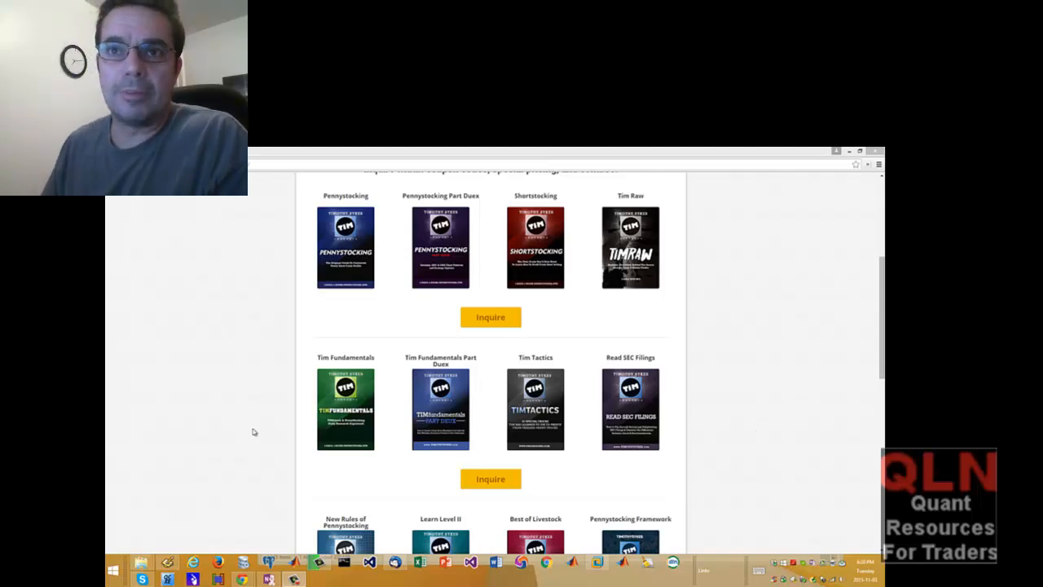
- Scroll the timothysykes.com store page down until the second DVD row is fully visible
scroll("up", 3)
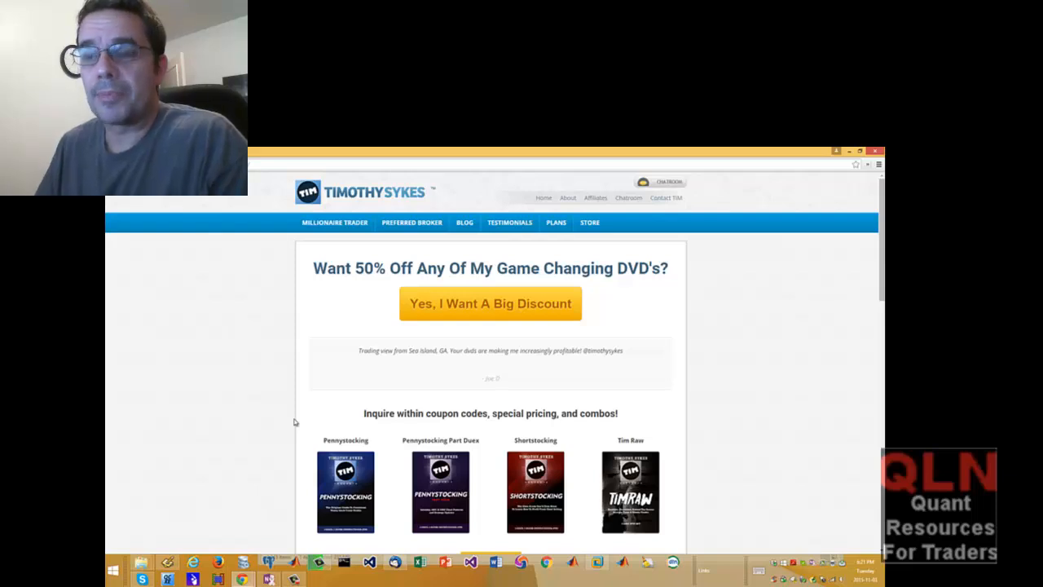
mouse_move(191, 437)
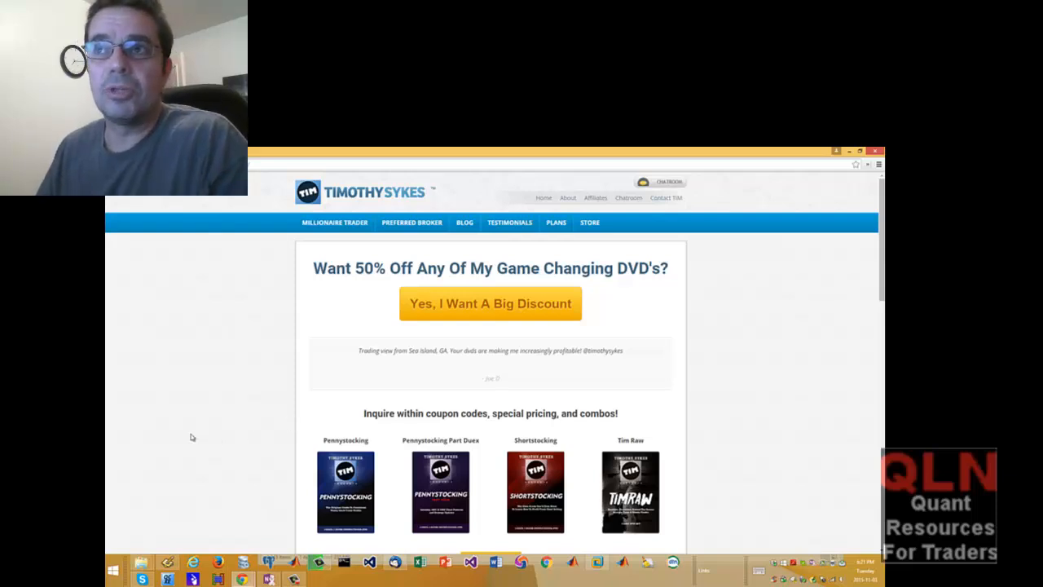
mouse_move(287, 263)
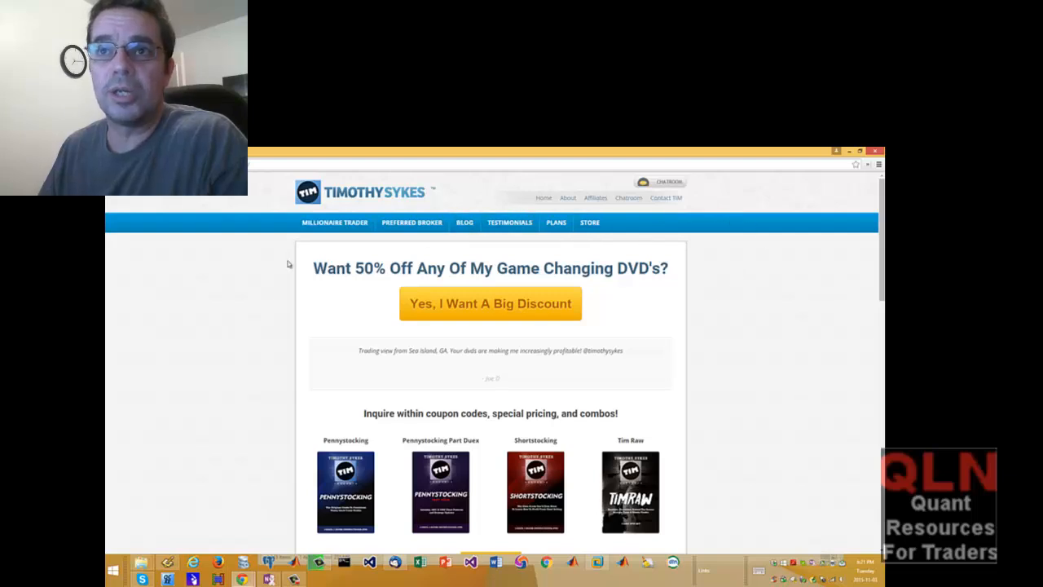
mouse_move(440, 420)
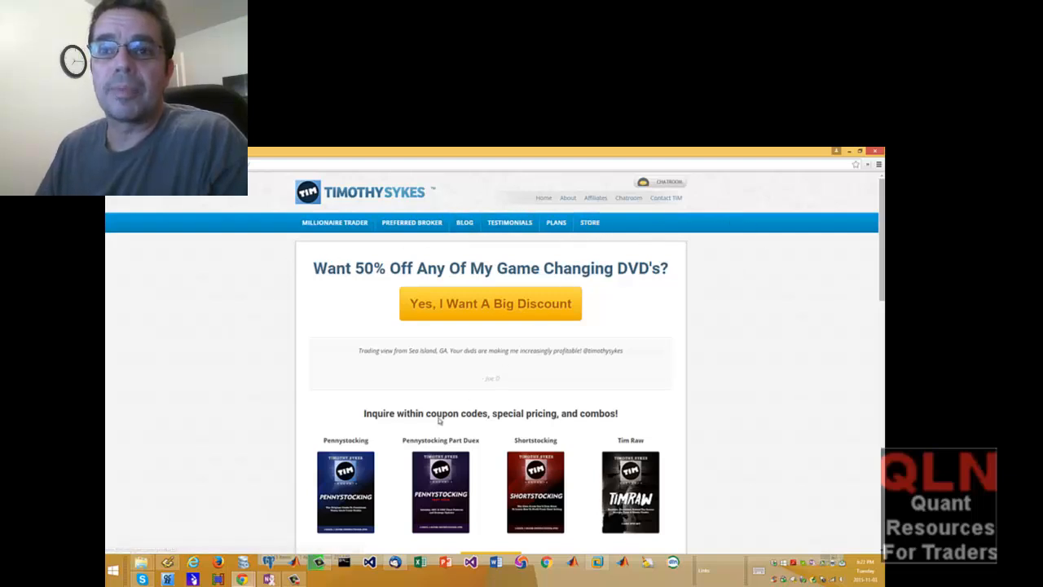
scroll("down", 3)
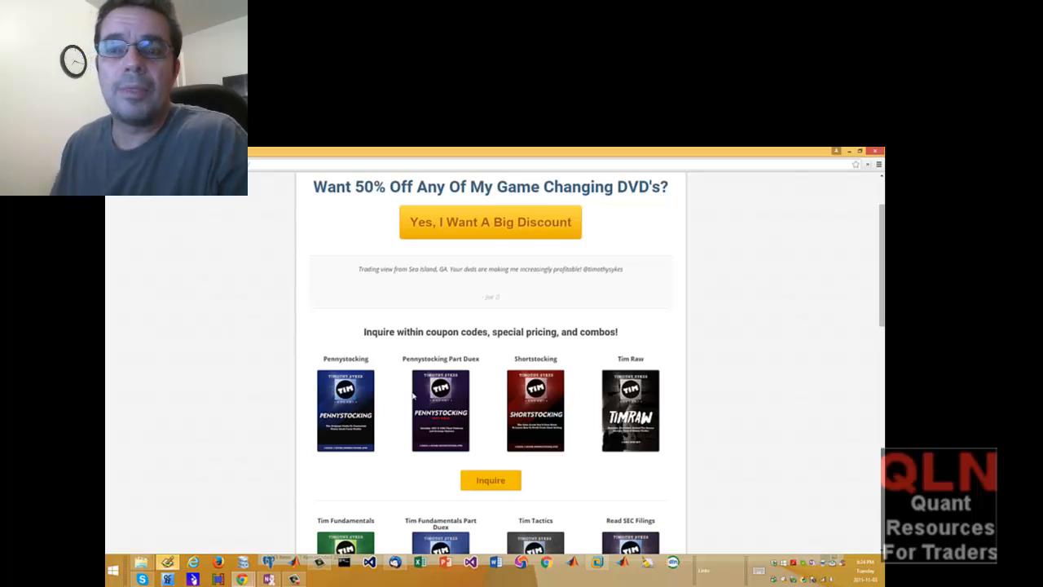
mouse_move(687, 495)
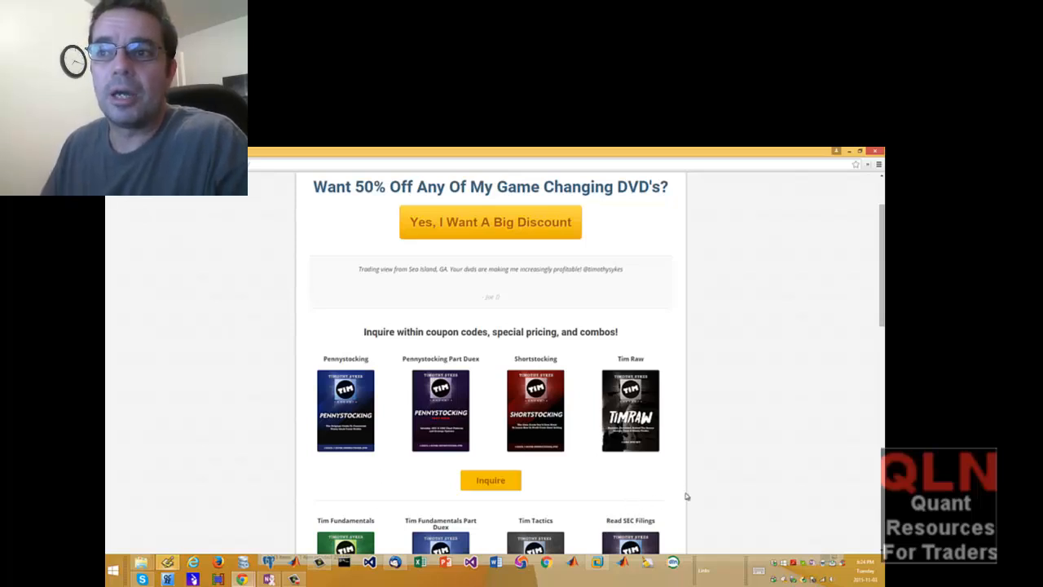
scroll("down", 3)
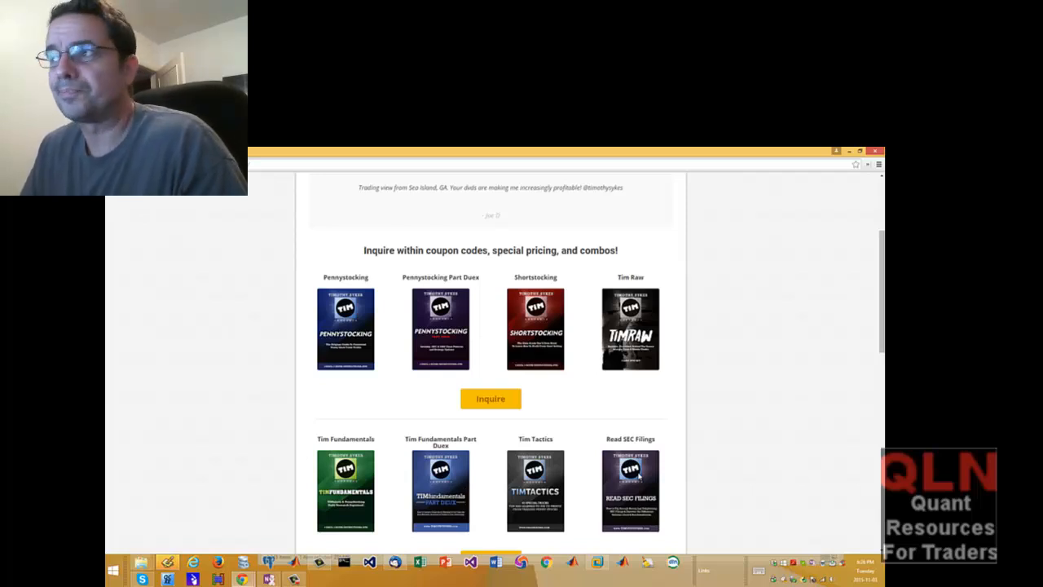
mouse_move(698, 463)
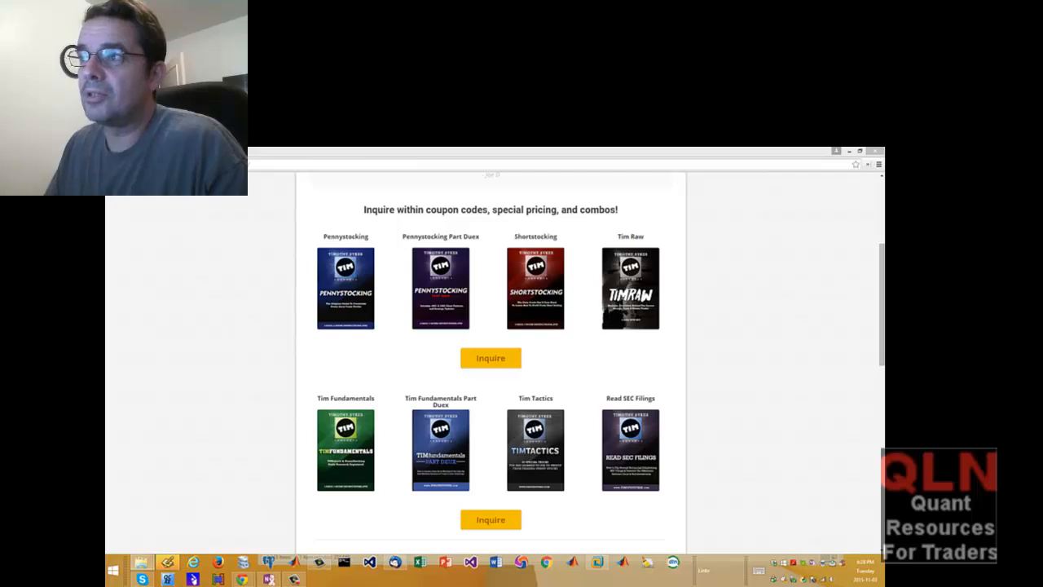
mouse_move(627, 507)
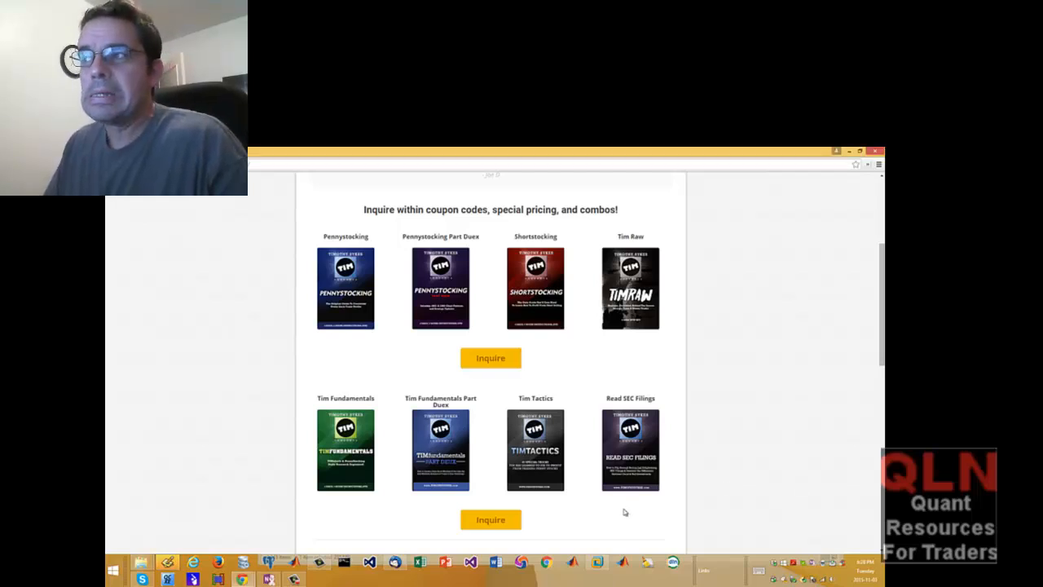
- Scroll past the last DVD row to the 'Inquire About DVD's Below' contact form
scroll("down", 3)
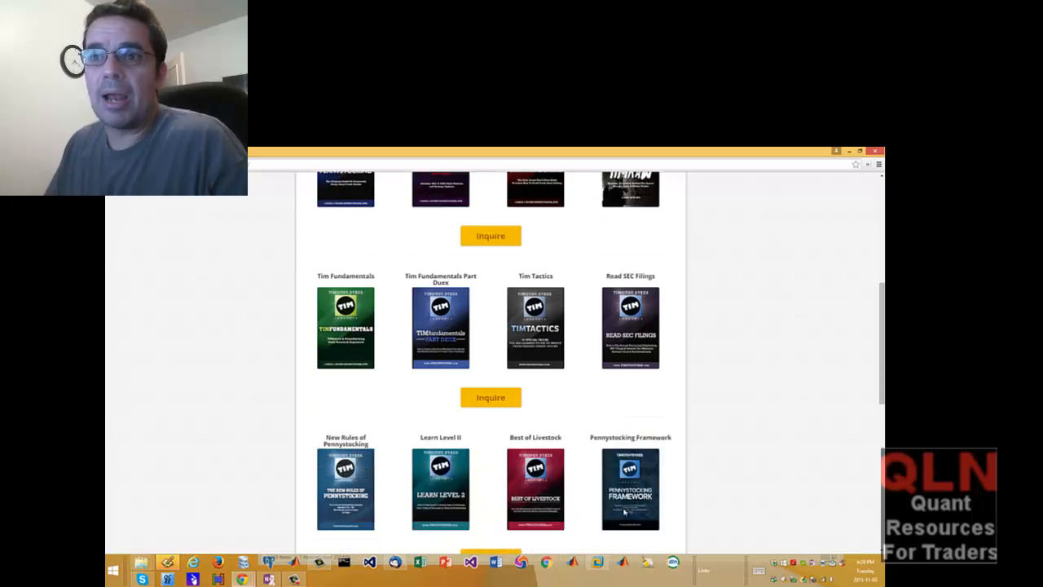
scroll("down", 3)
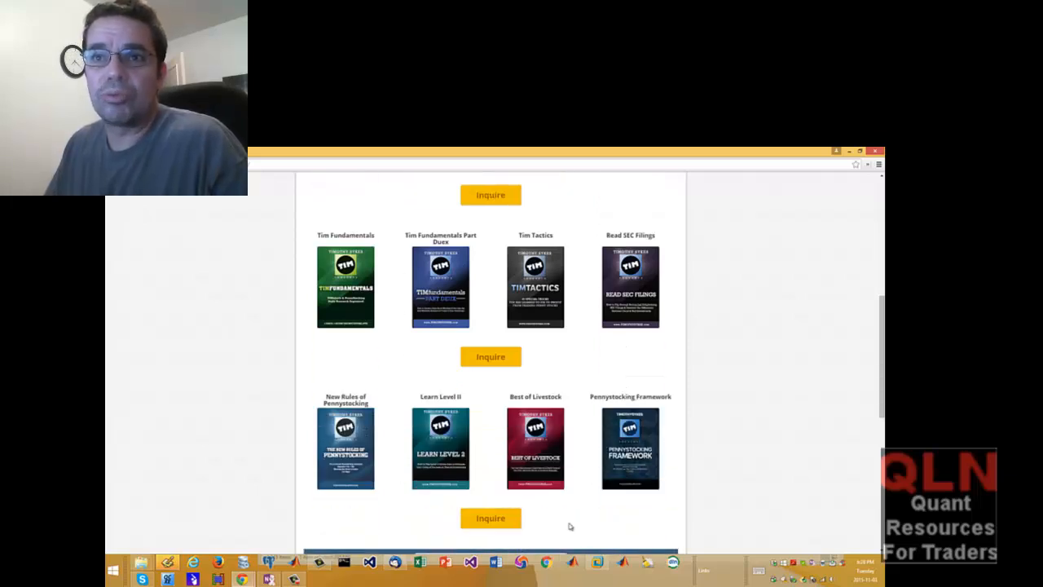
scroll("down", 3)
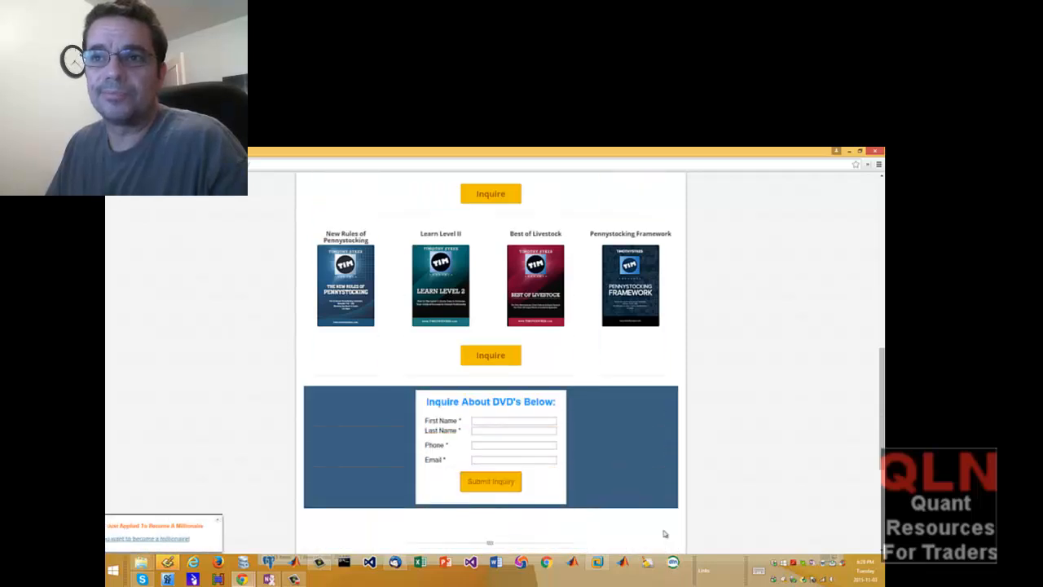
scroll("up", 3)
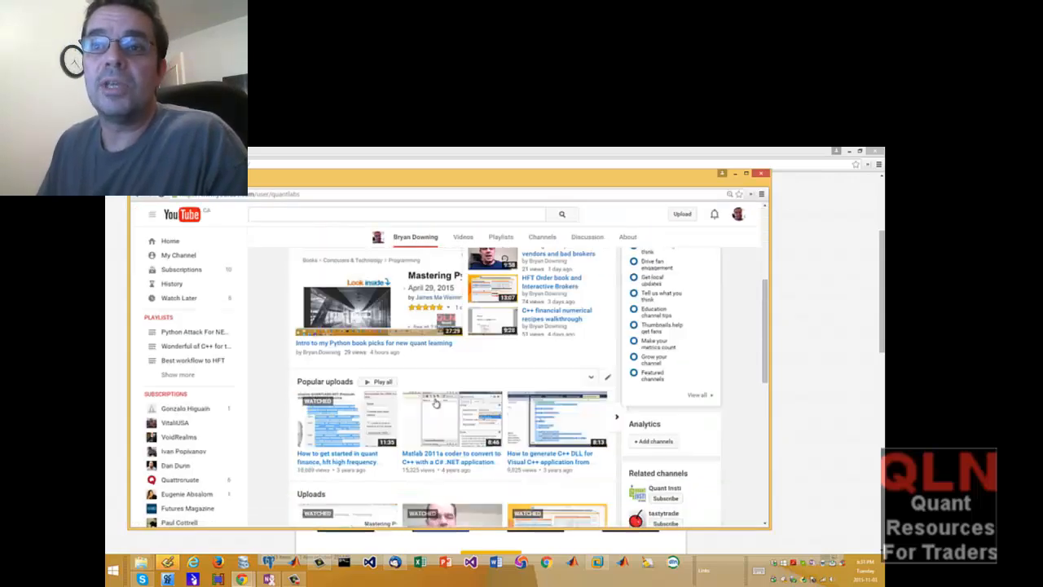
- Play the 'Meet the trading guru killer' video briefly, then return to the guru results
scroll("up", 3)
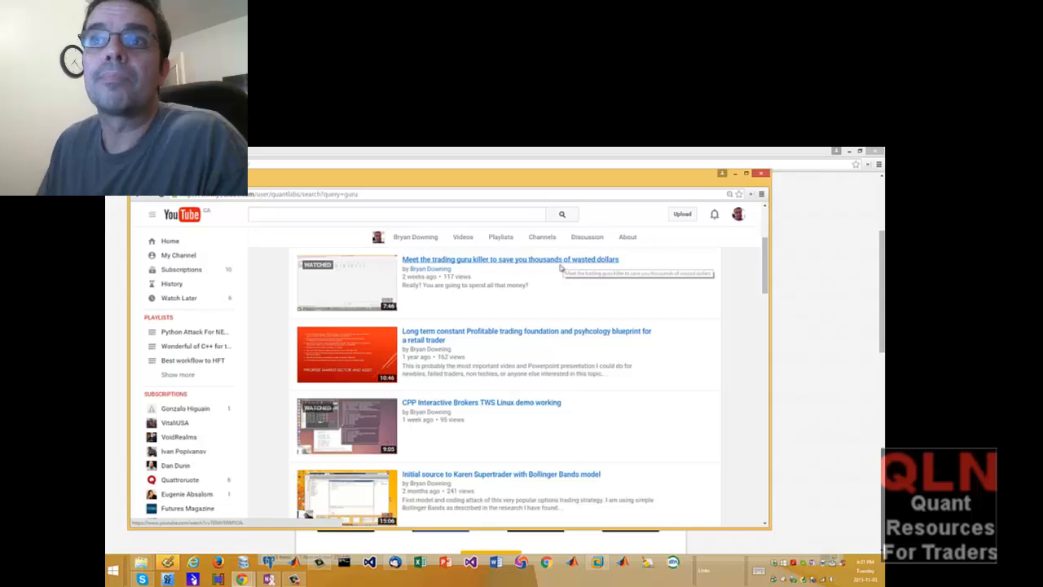
left_click(510, 259)
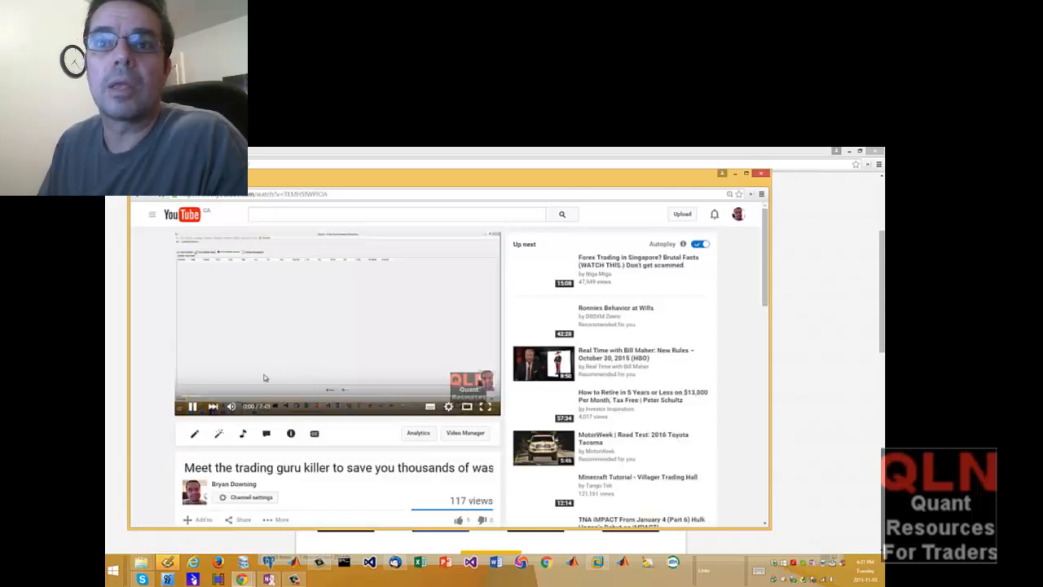
scroll("down", 3)
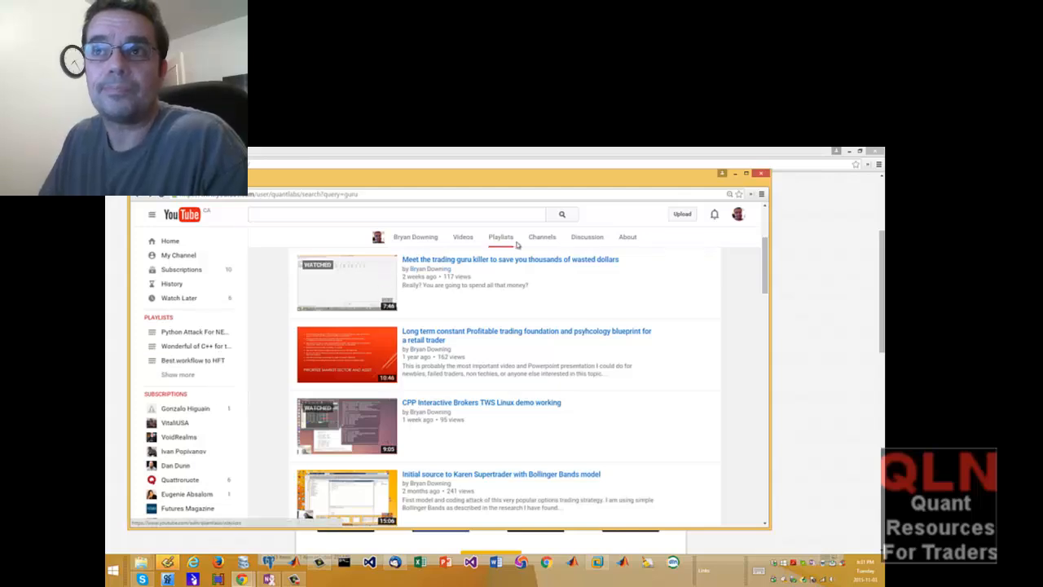
- Browse the channel's Playlists tab and IQFeed playlist, ending on the xlq search results
left_click(500, 236)
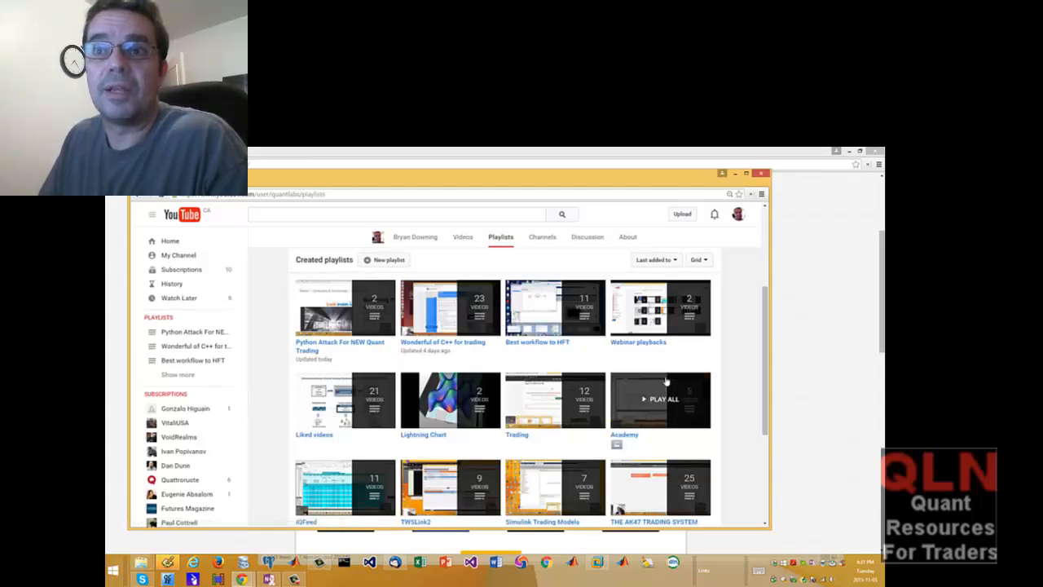
scroll("down", 3)
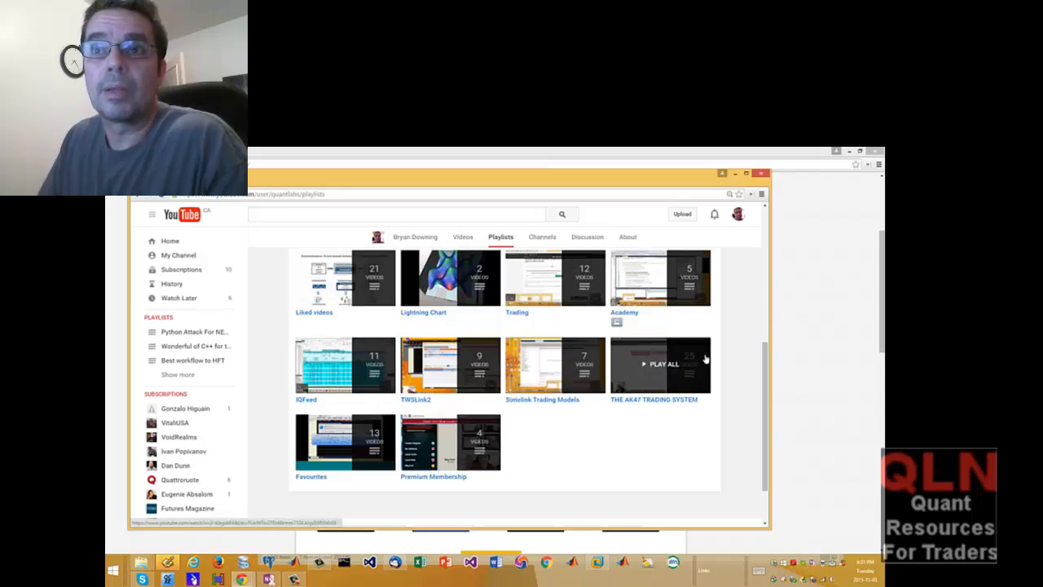
scroll("up", 3)
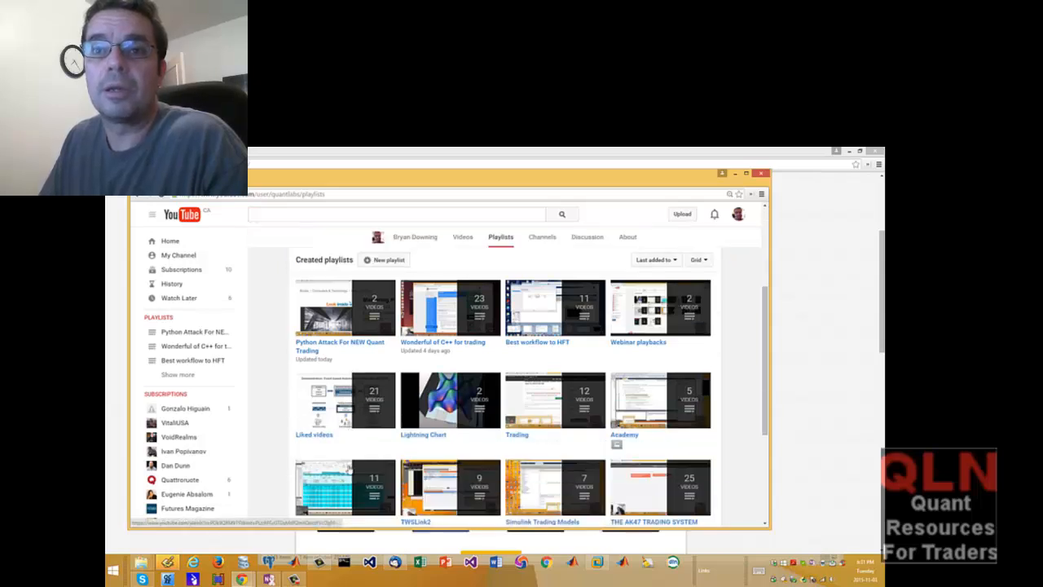
scroll("down", 3)
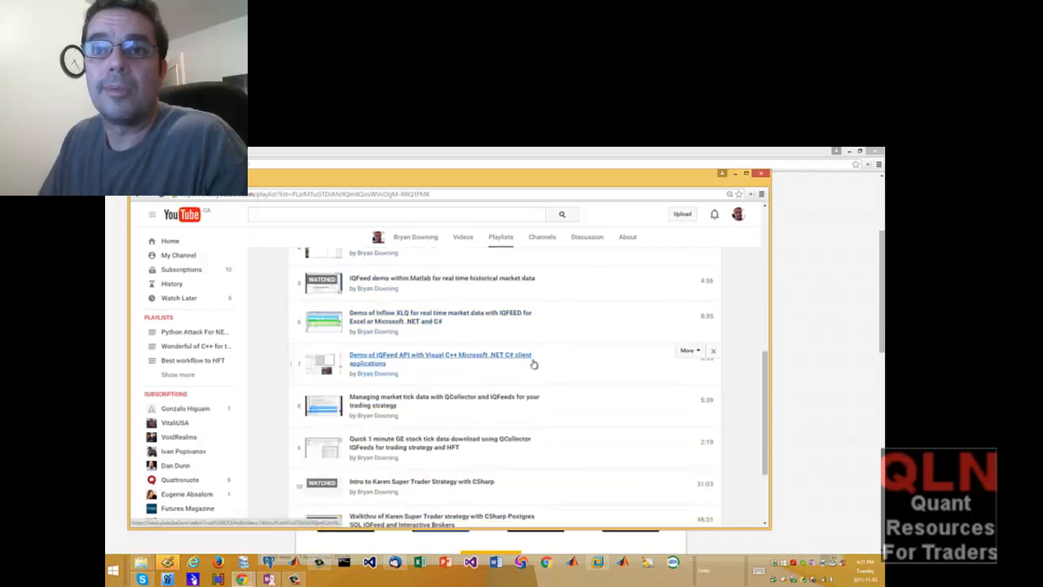
scroll("up", 3)
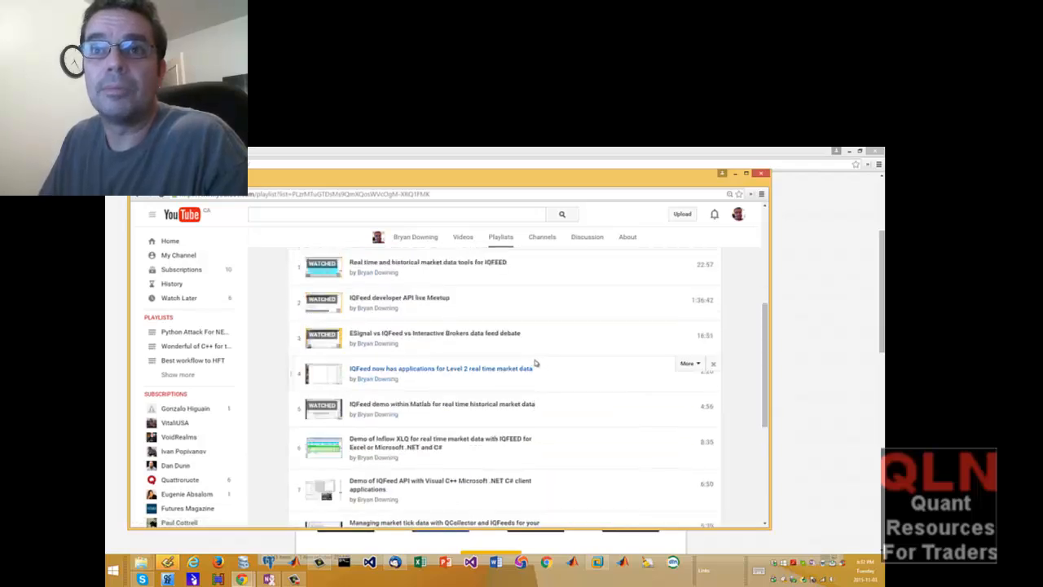
scroll("up", 3)
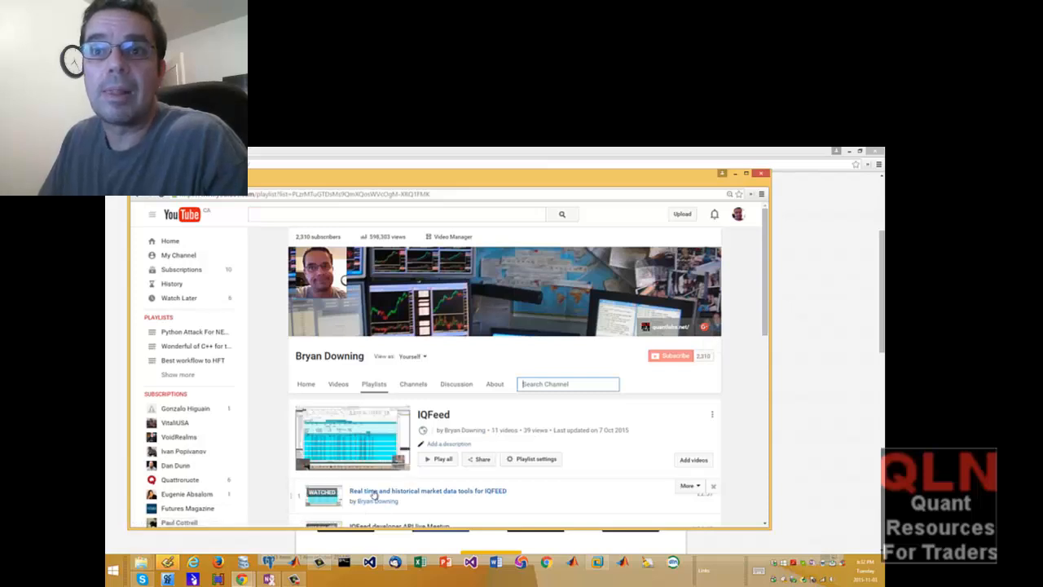
scroll("down", 3)
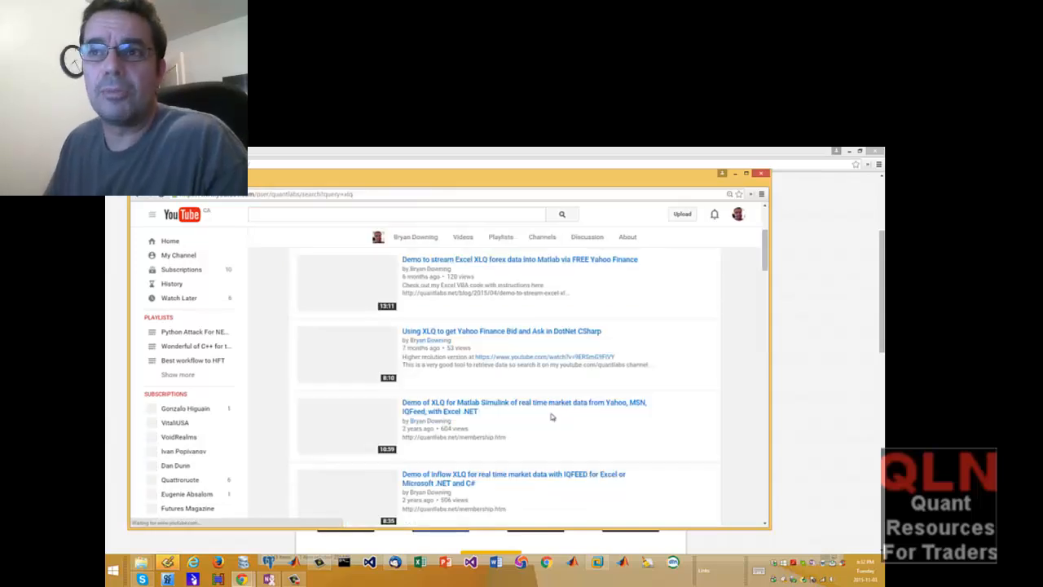
- Scroll the xlq results down to the Matlab Simulink XLQ and Inflow XLQ IQFeed demos
scroll("down", 3)
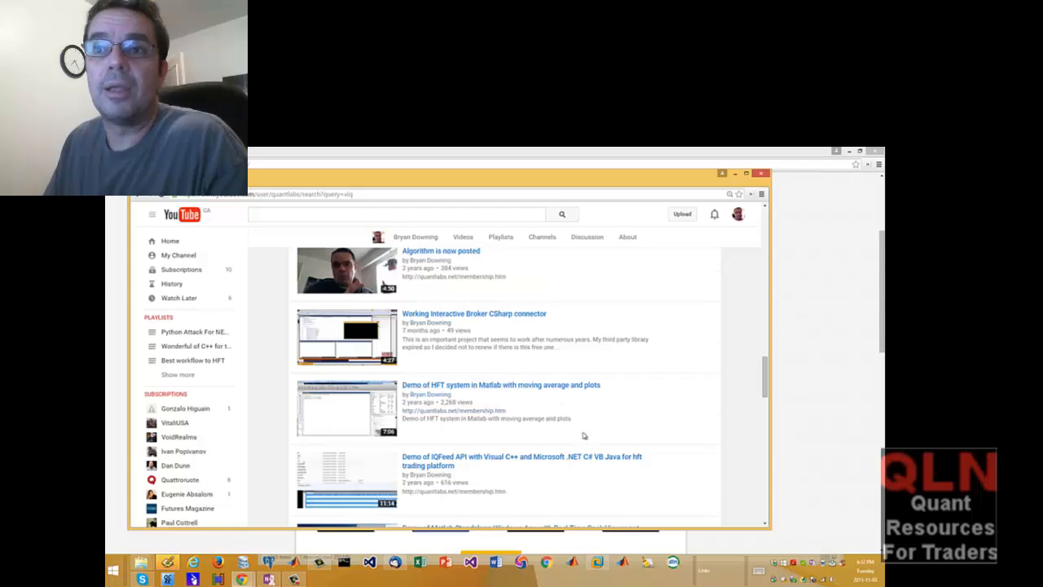
scroll("down", 3)
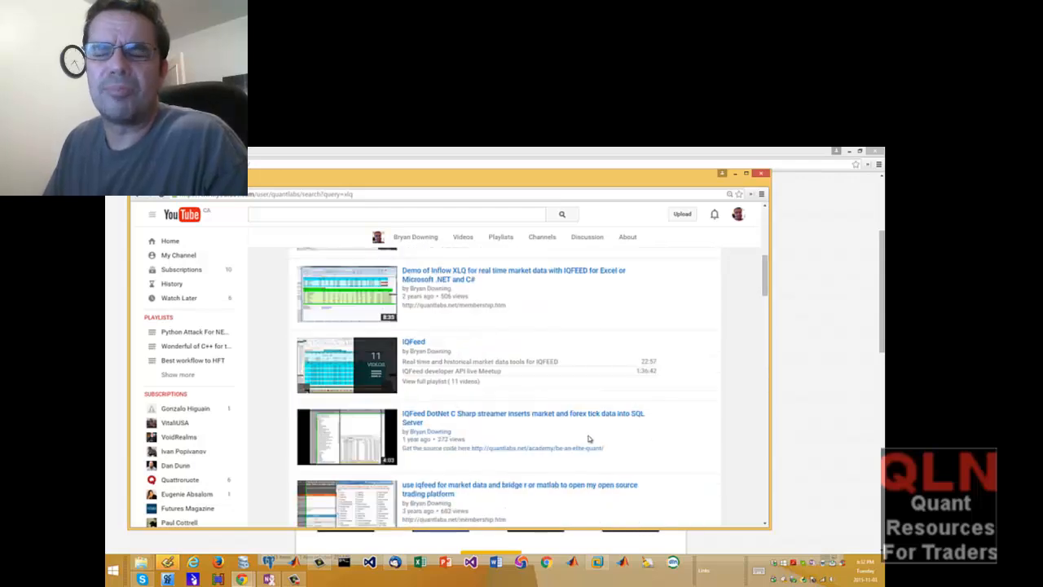
scroll("up", 3)
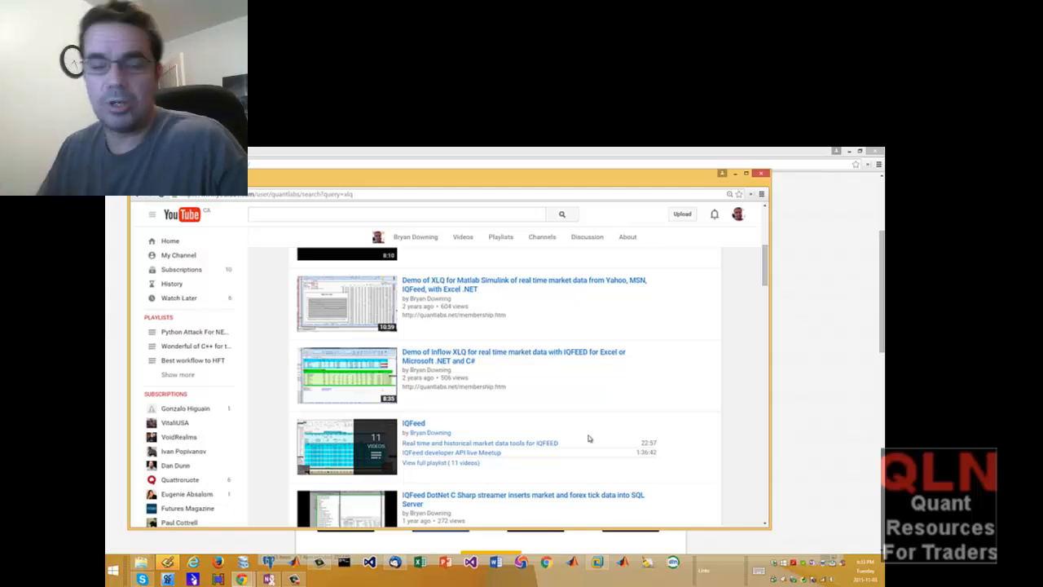
mouse_move(548, 441)
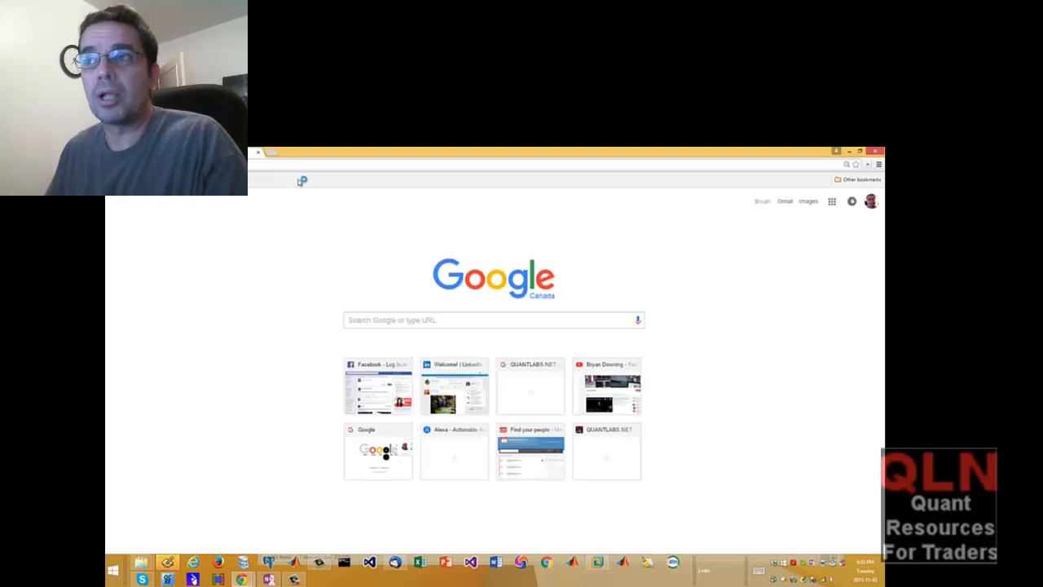
- Search Google for 'amazon technical analysis' from the new tab page
left_click(493, 319)
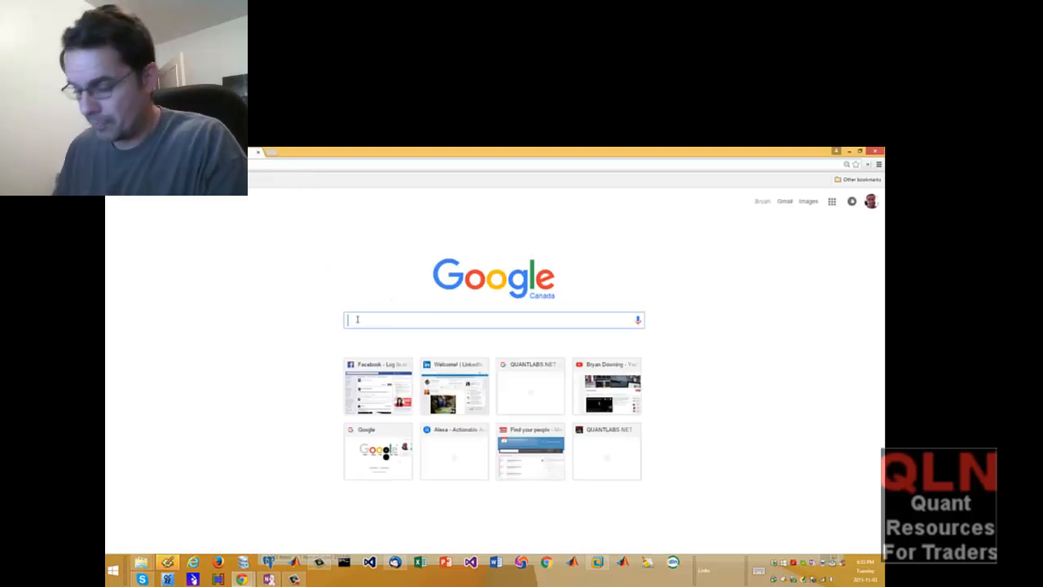
type("amazon")
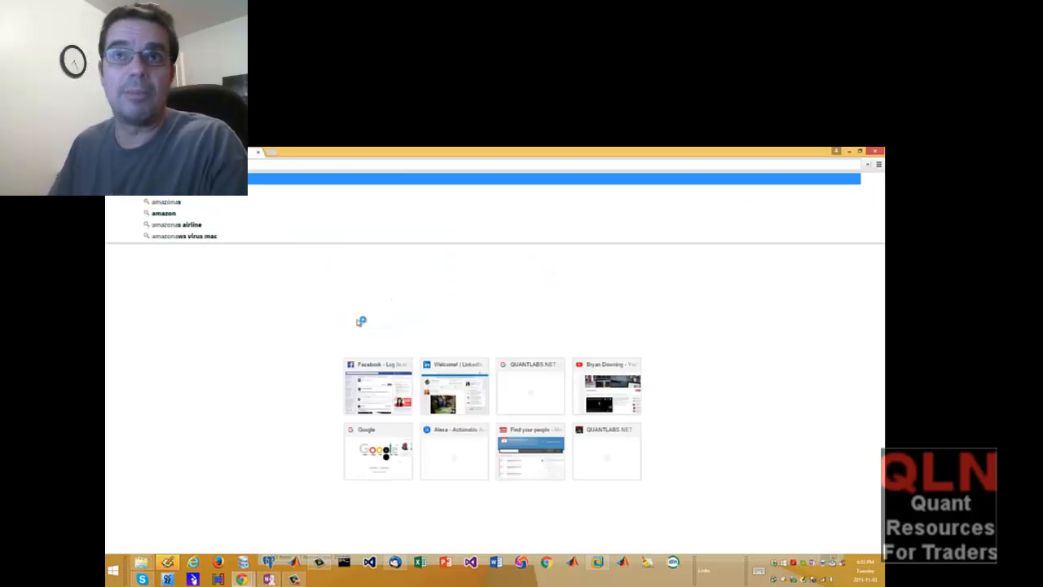
type("amazon technical")
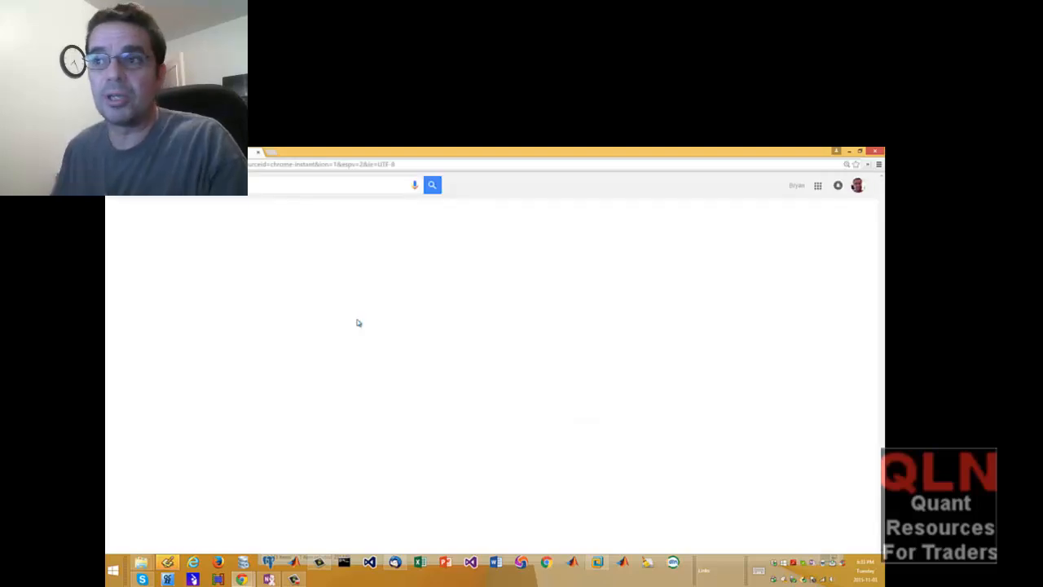
left_click(432, 184)
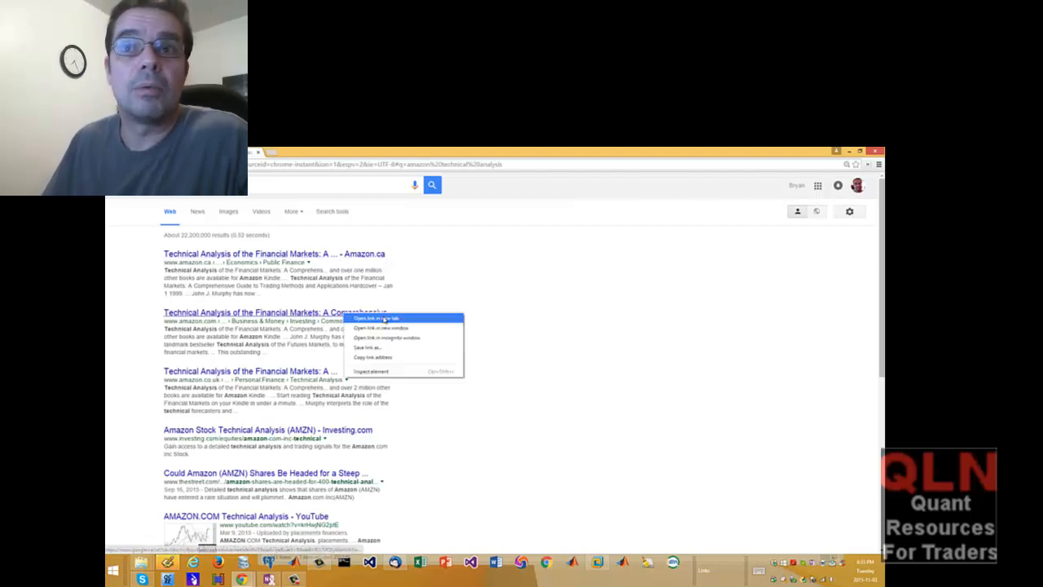
- Open the Amazon result for Technical Analysis of the Financial Markets in a new tab and scroll it
left_click(376, 318)
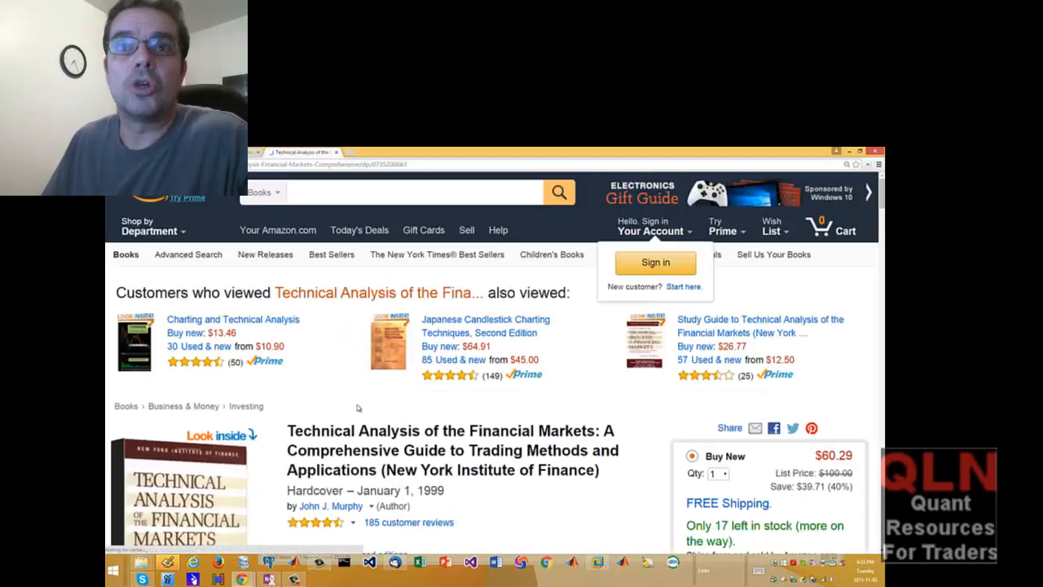
scroll("down", 3)
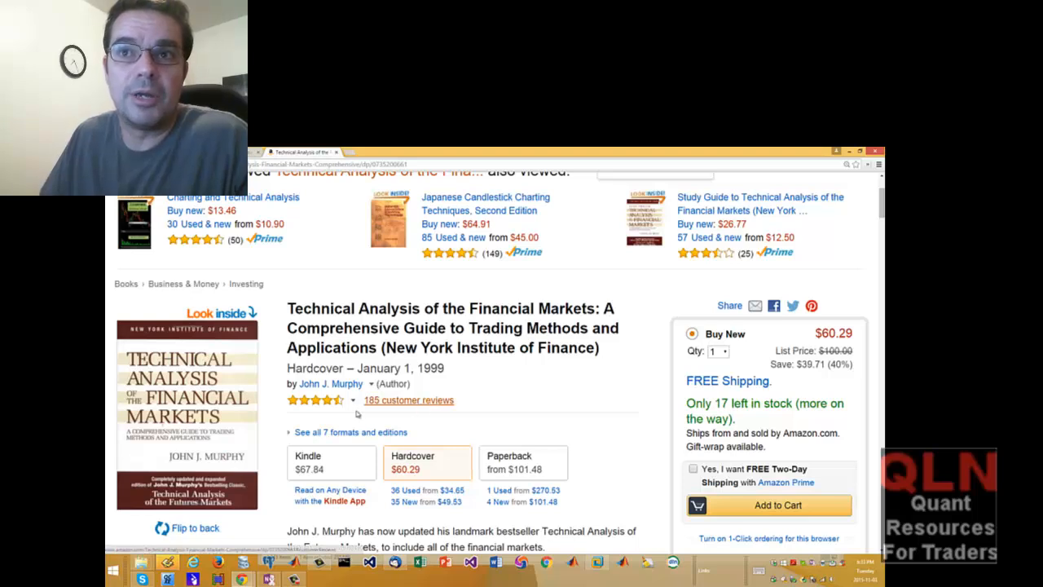
mouse_move(315, 400)
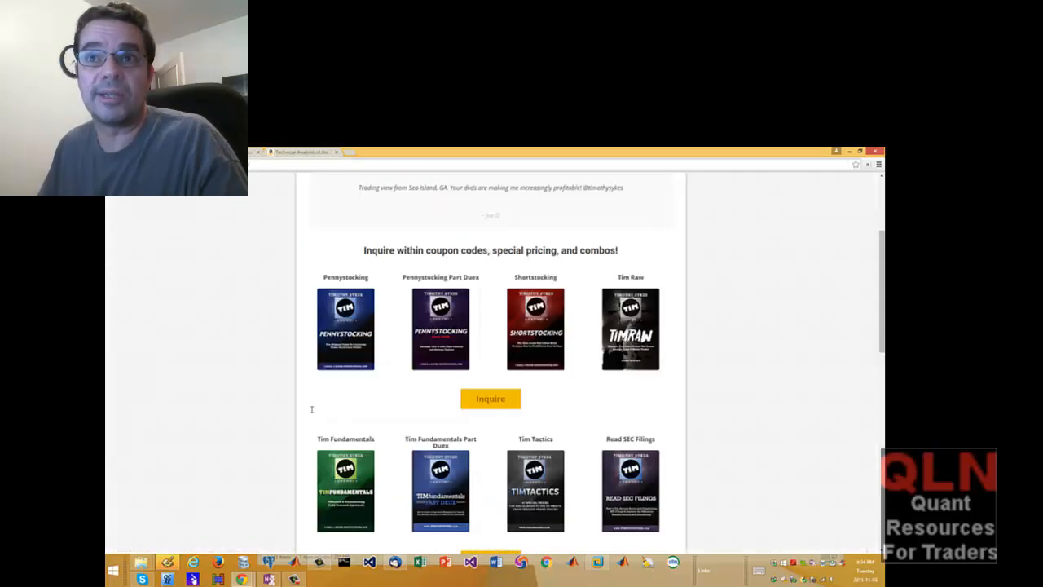
mouse_move(324, 449)
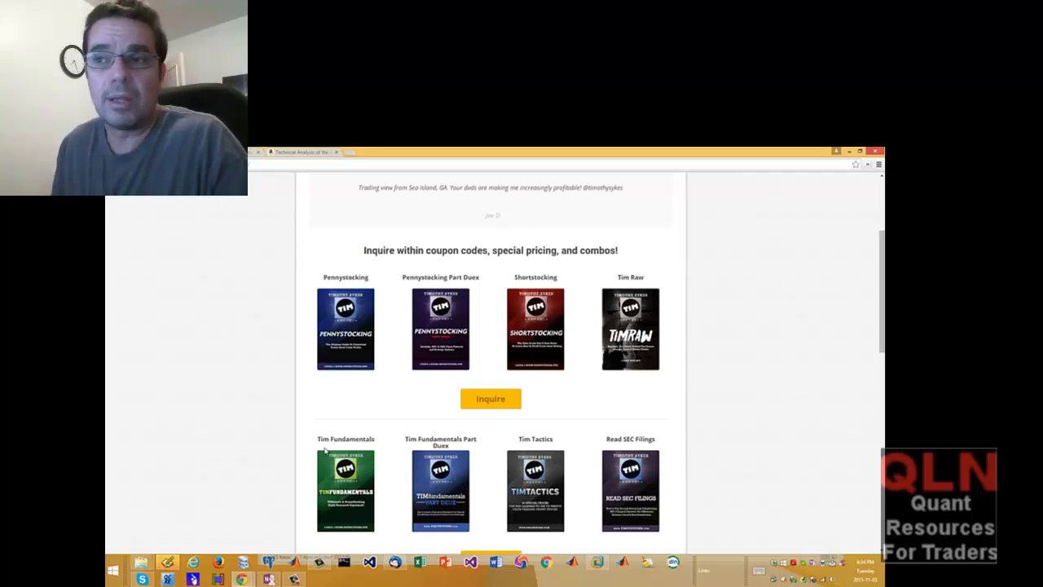
- Scroll the timothysykes.com DVD store page down, then back to the 50%-off offer at the top
scroll("down", 3)
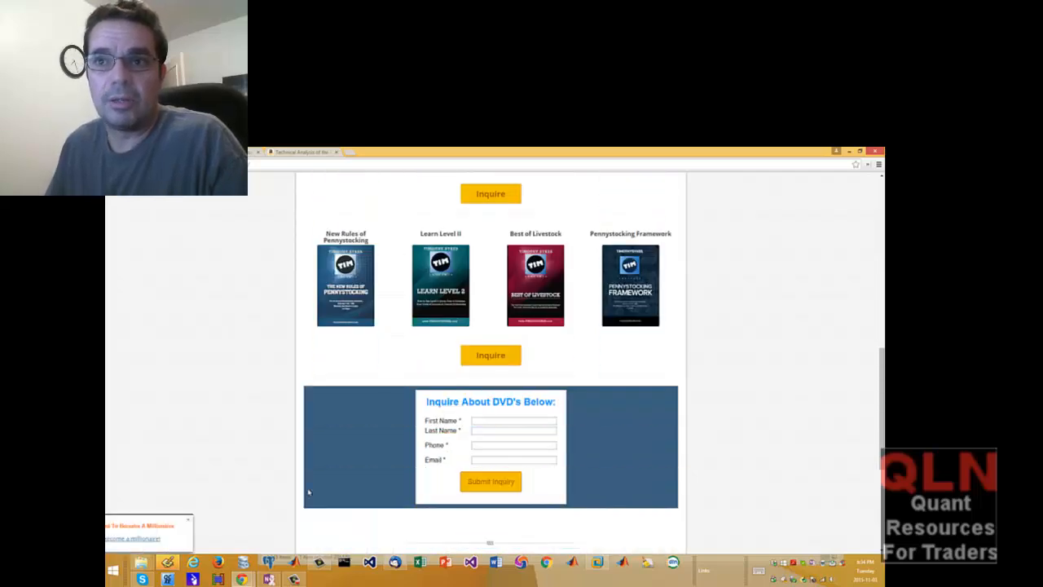
scroll("up", 3)
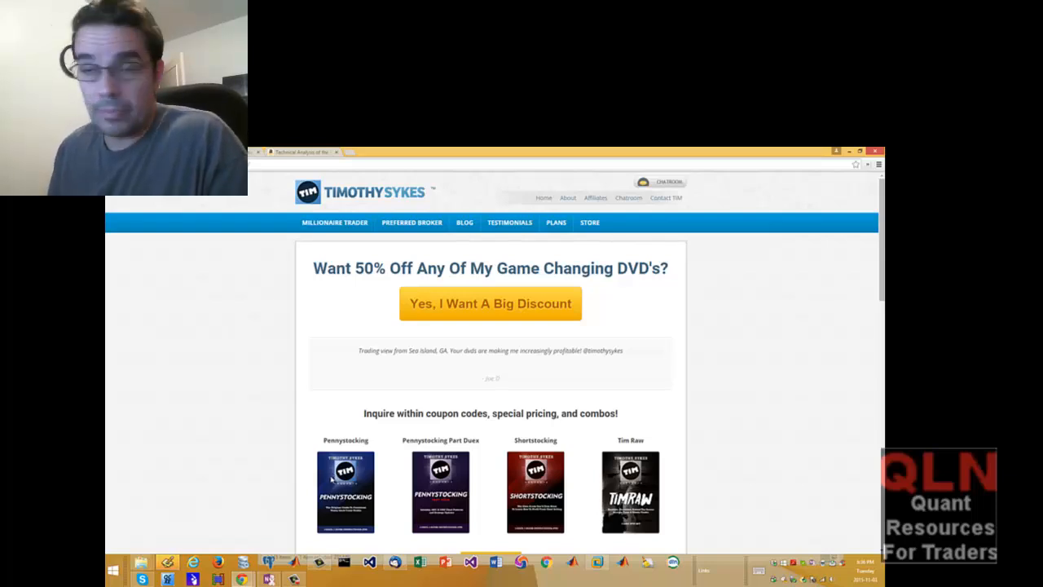
scroll("down", 3)
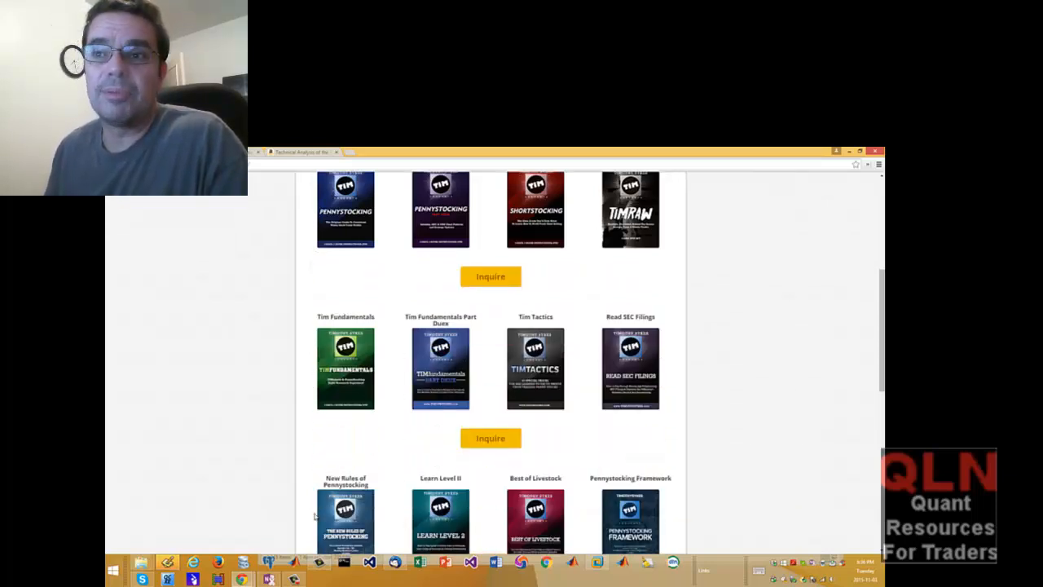
scroll("down", 3)
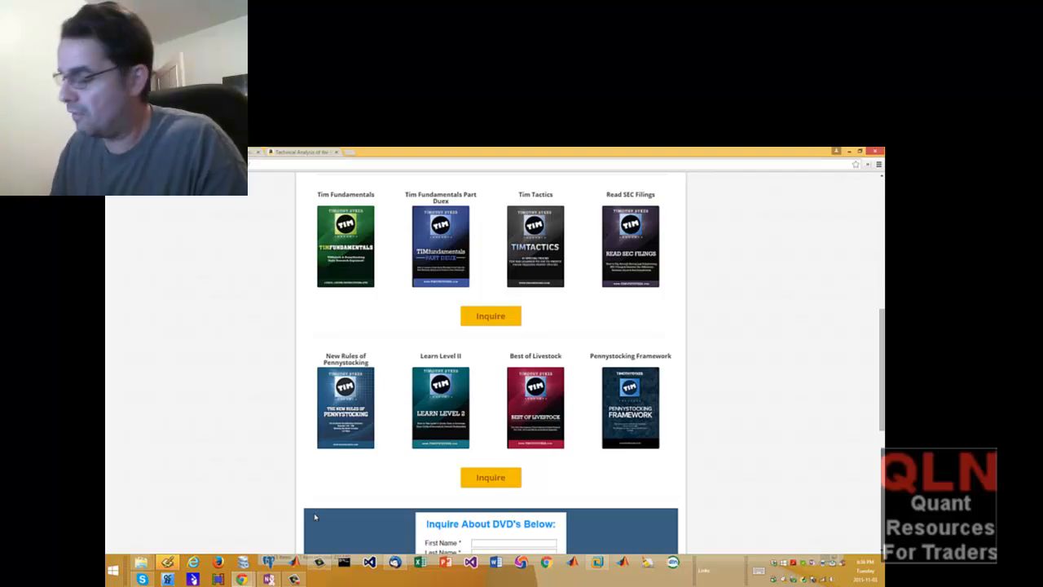
scroll("up", 3)
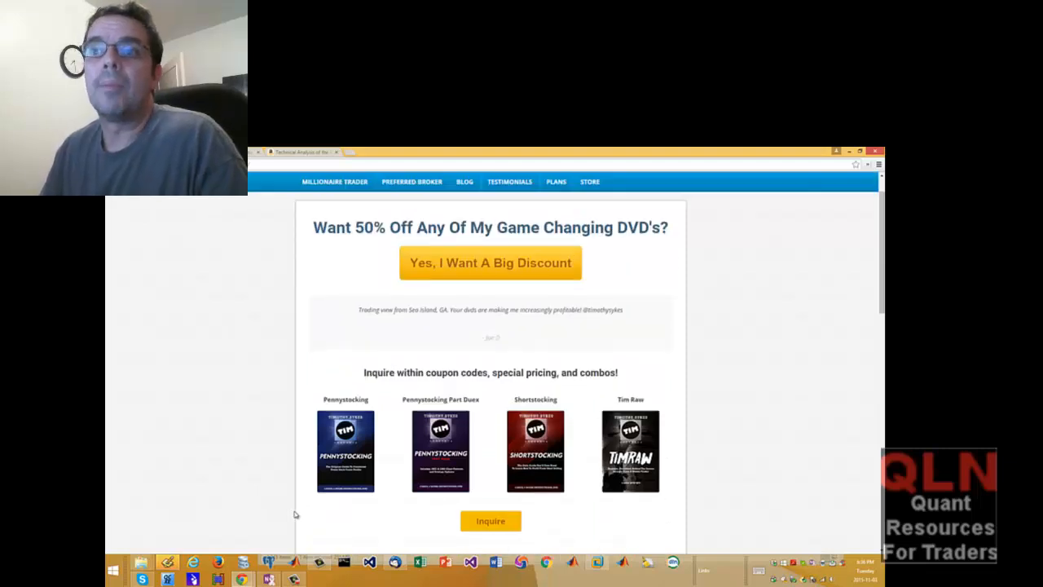
scroll("down", 3)
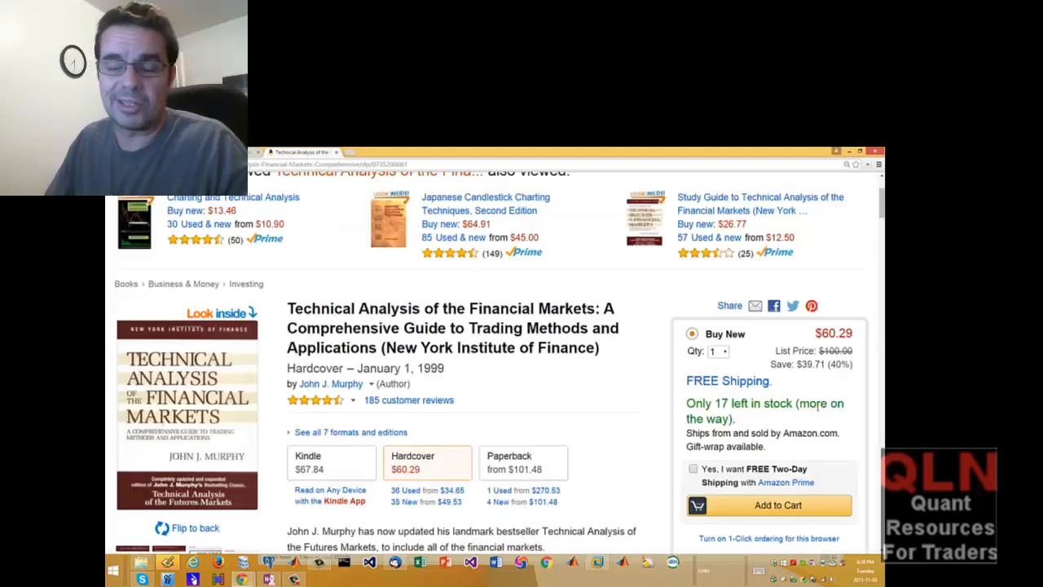
mouse_move(814, 416)
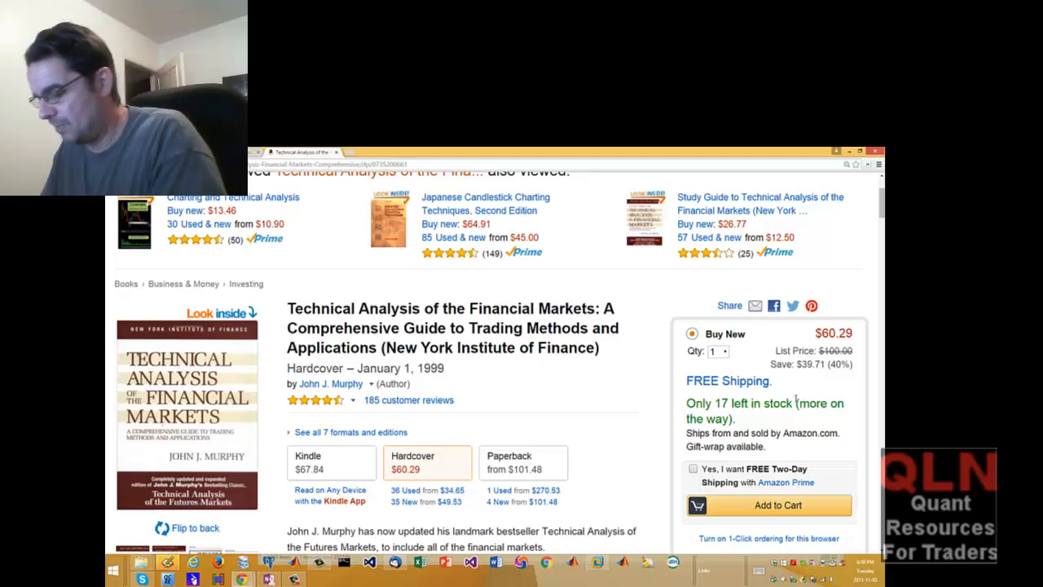
- Scroll the Amazon book page to the description and the $125.20 Frequently Bought Together bundle
scroll("down", 3)
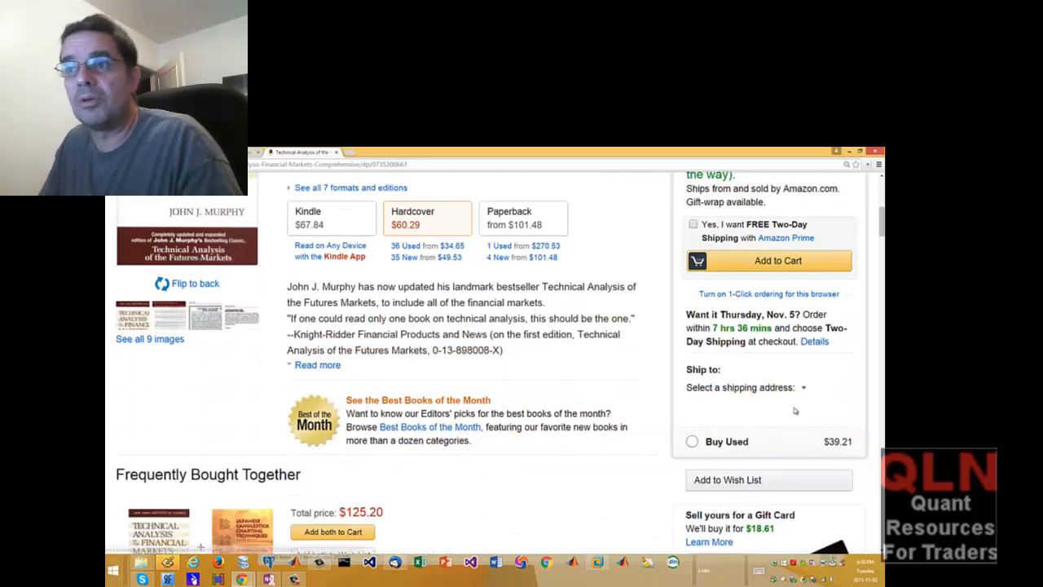